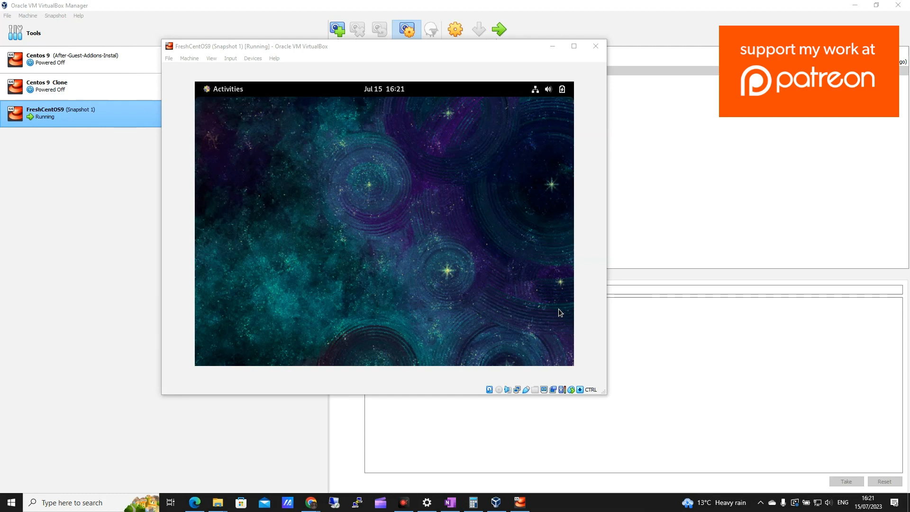
mouse_move(460, 270)
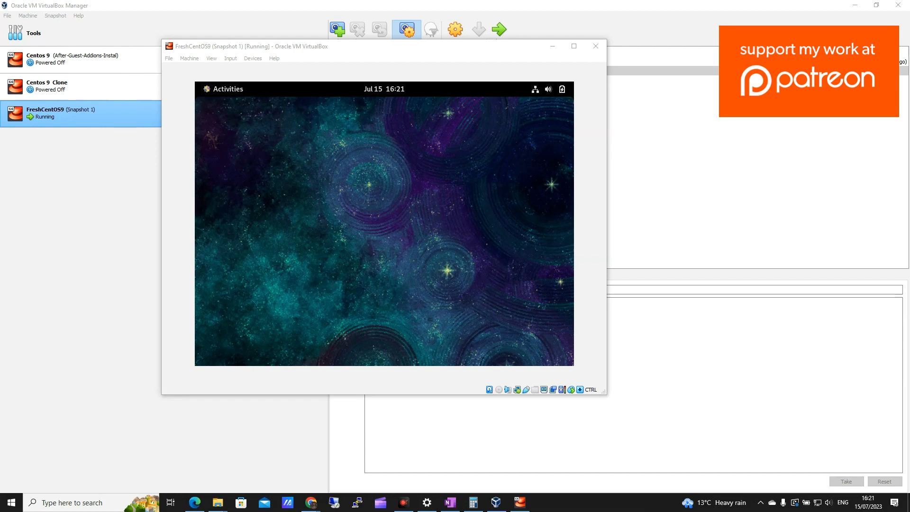
mouse_move(269, 98)
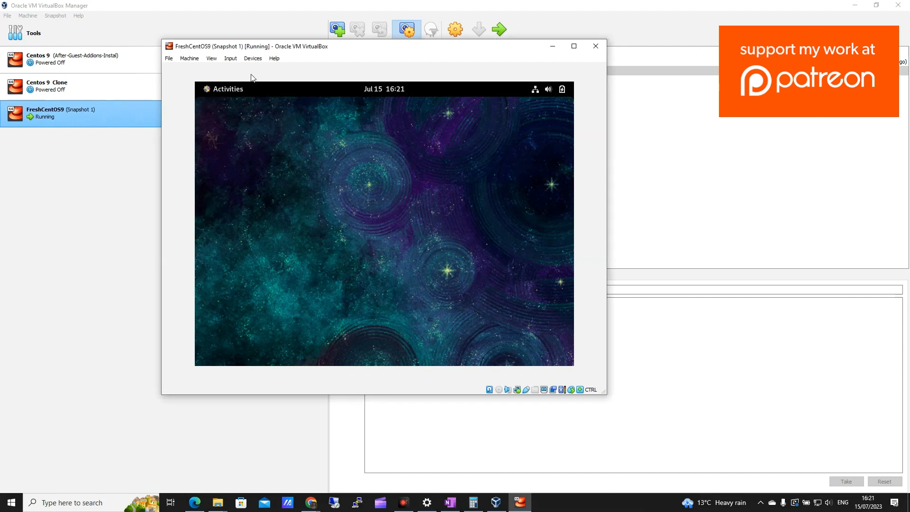
mouse_move(242, 99)
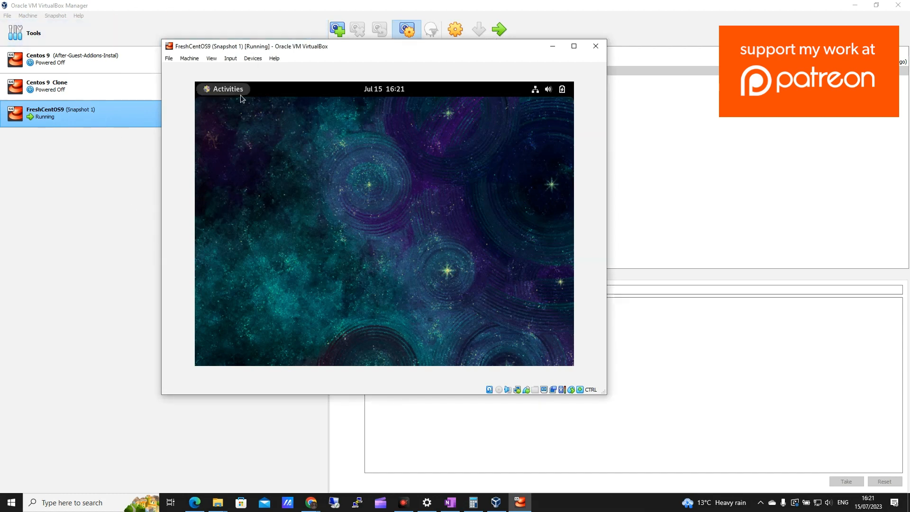
mouse_move(219, 96)
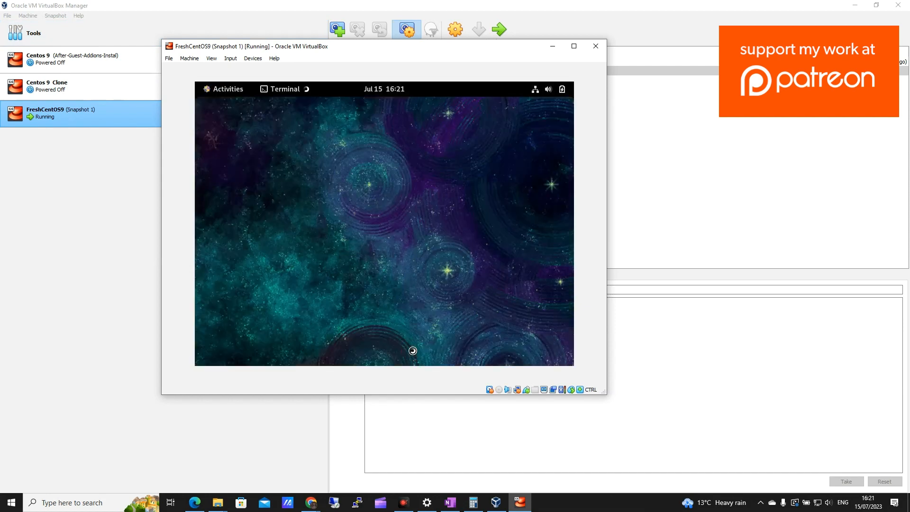
Run sudo yum update in the guest terminal and approve the 6-install, 184-upgrade transaction.
left_click(285, 88)
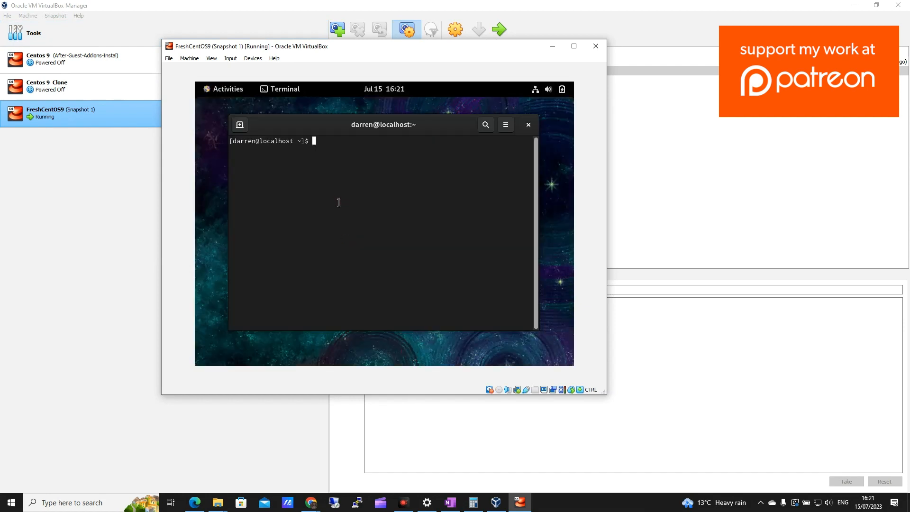
type("sudo")
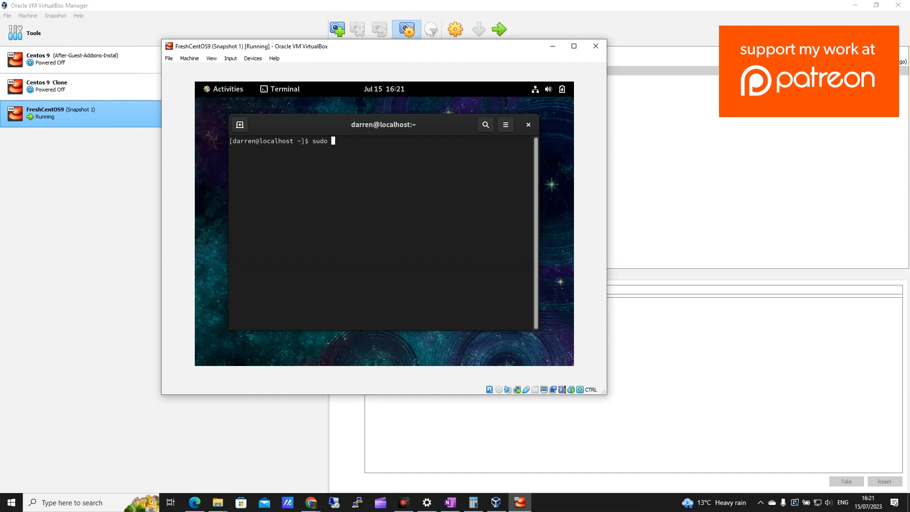
type("yum upd")
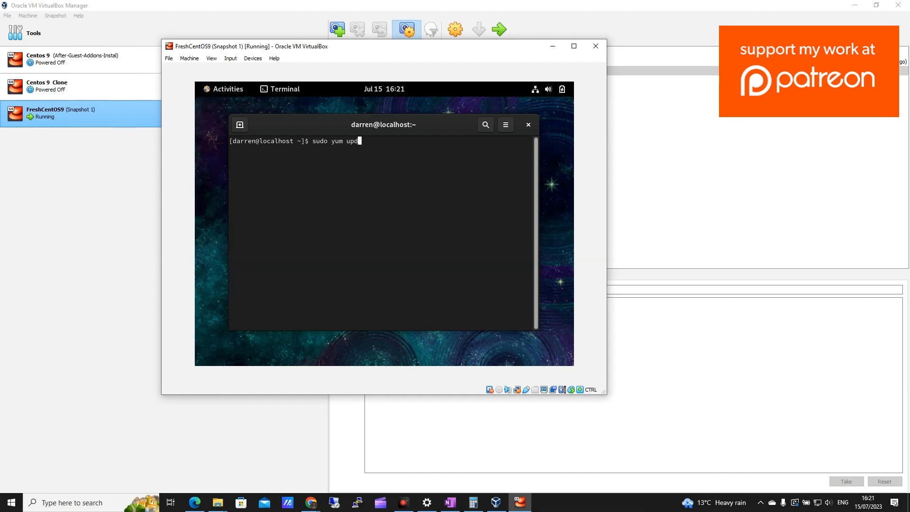
type("ate")
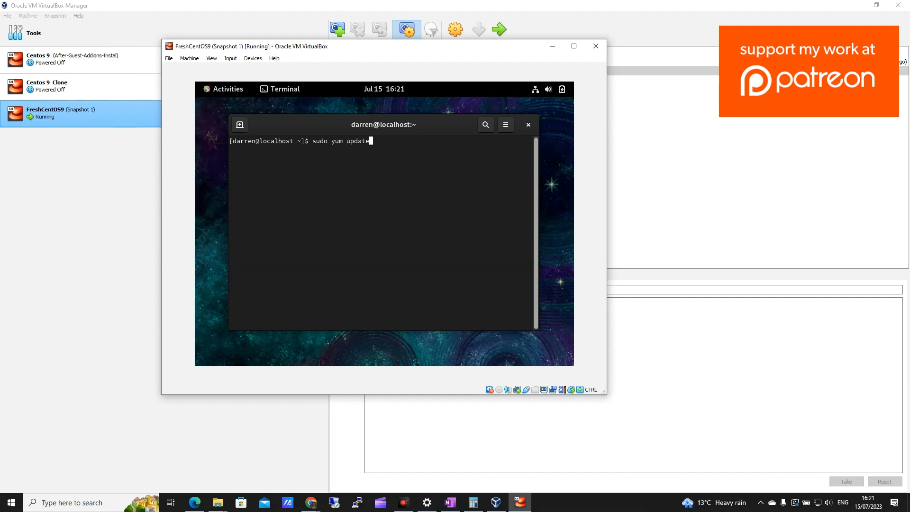
key("Return")
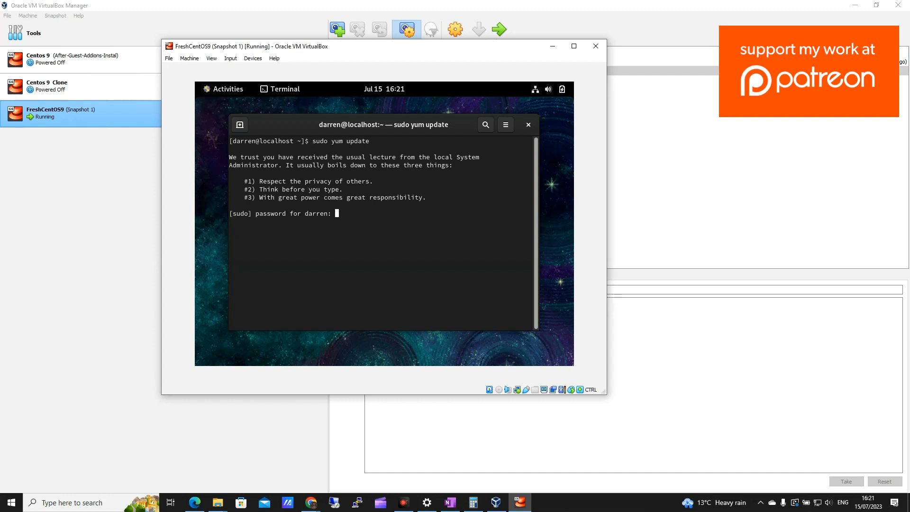
key("Return")
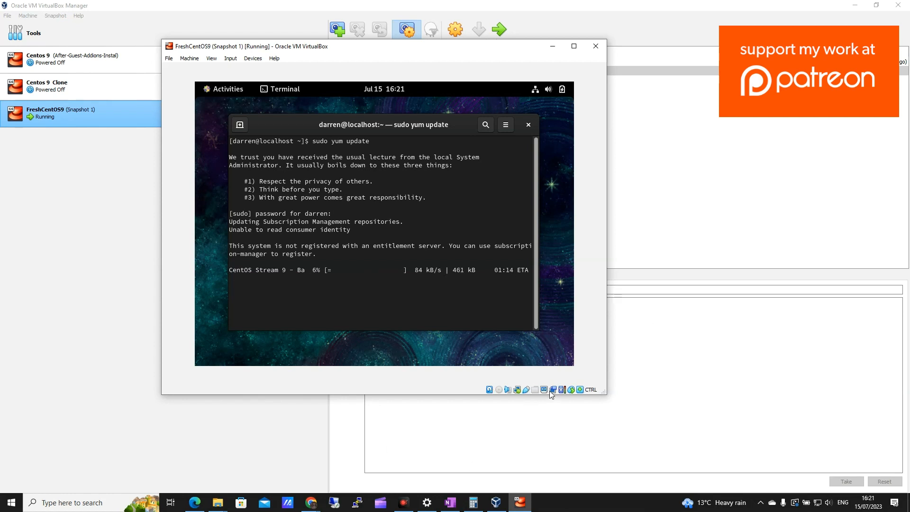
mouse_move(872, 469)
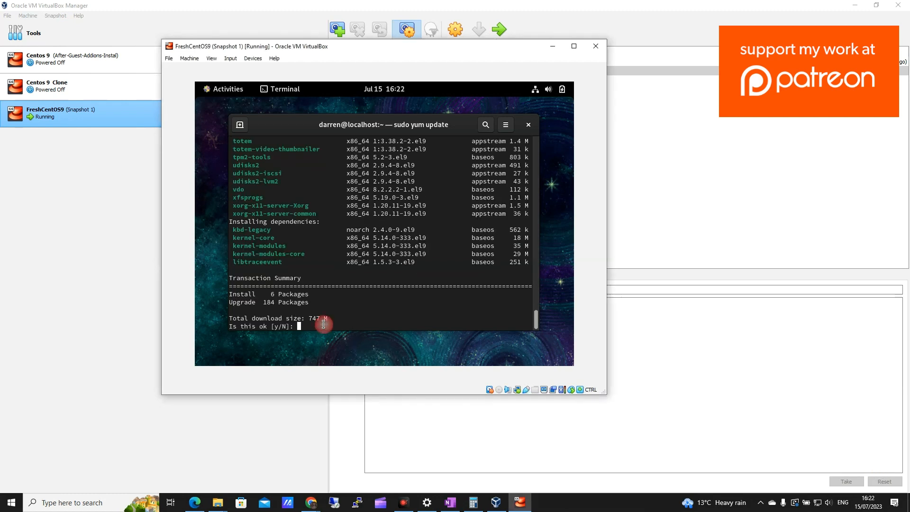
type("y")
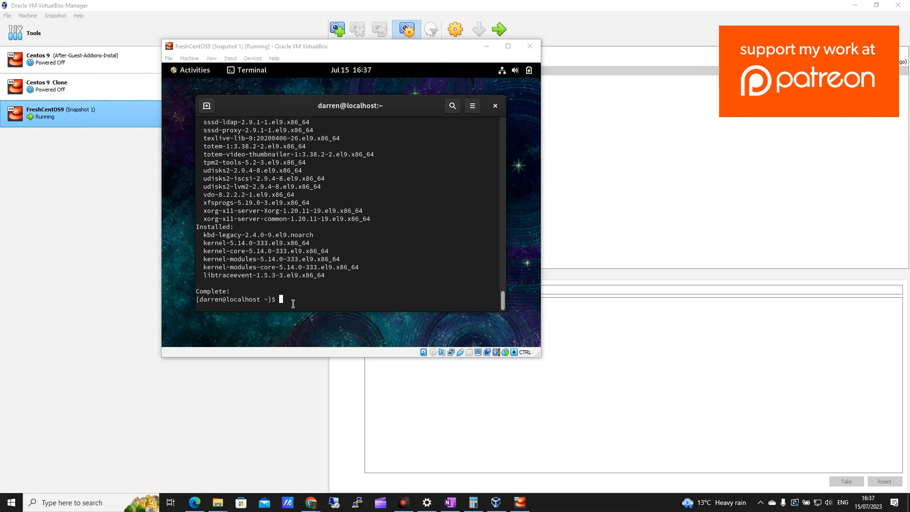
Install epel-release-9-5.el9 by pasting its RPM URL into a sudo yum command and confirming.
type("sudo")
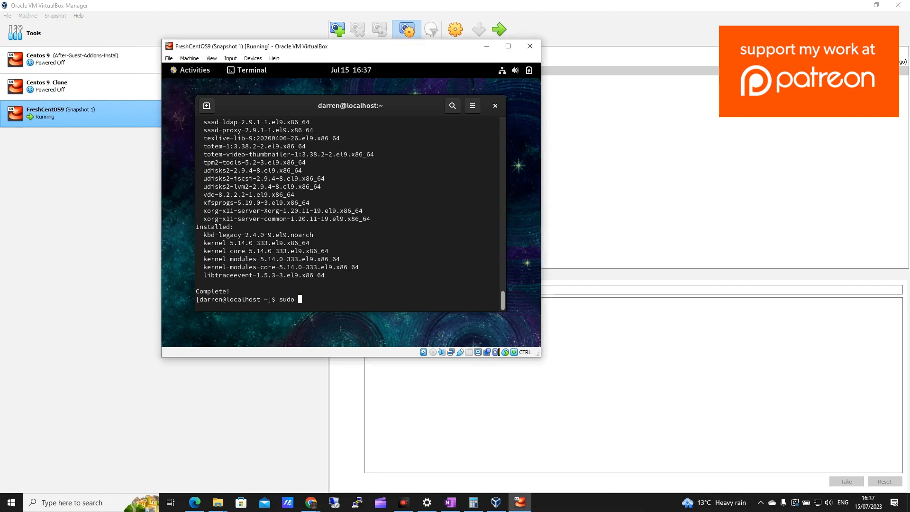
right_click(325, 293)
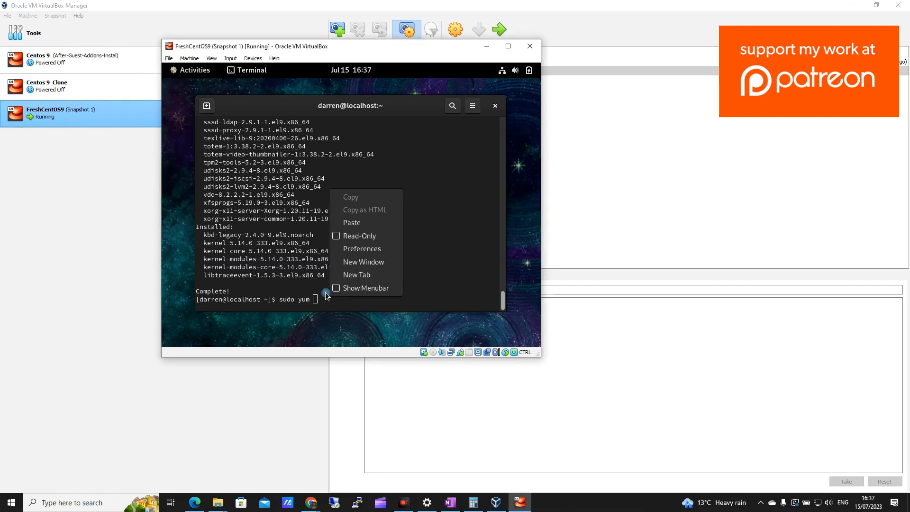
left_click(352, 222)
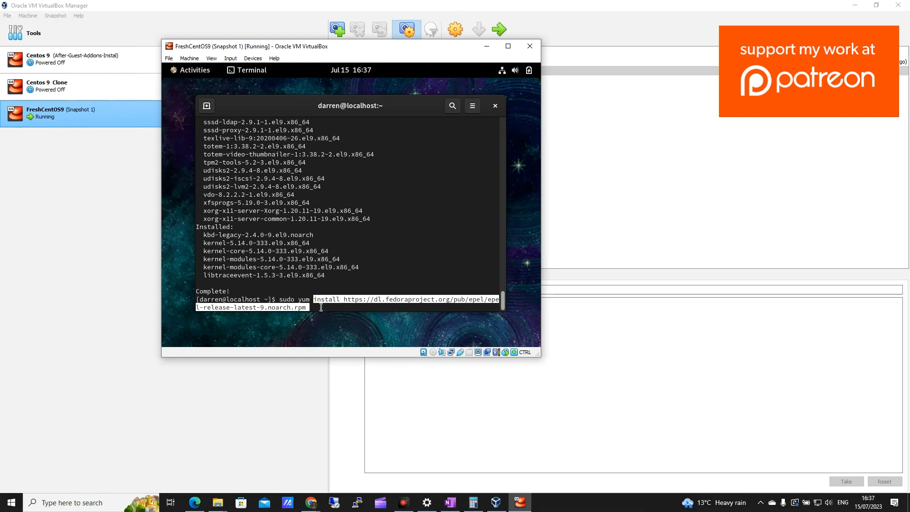
key("Return")
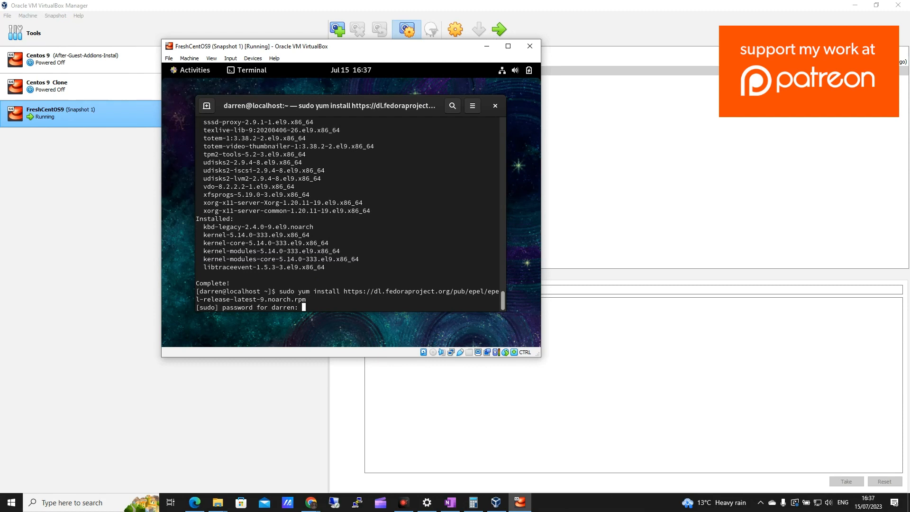
scroll("down", 3)
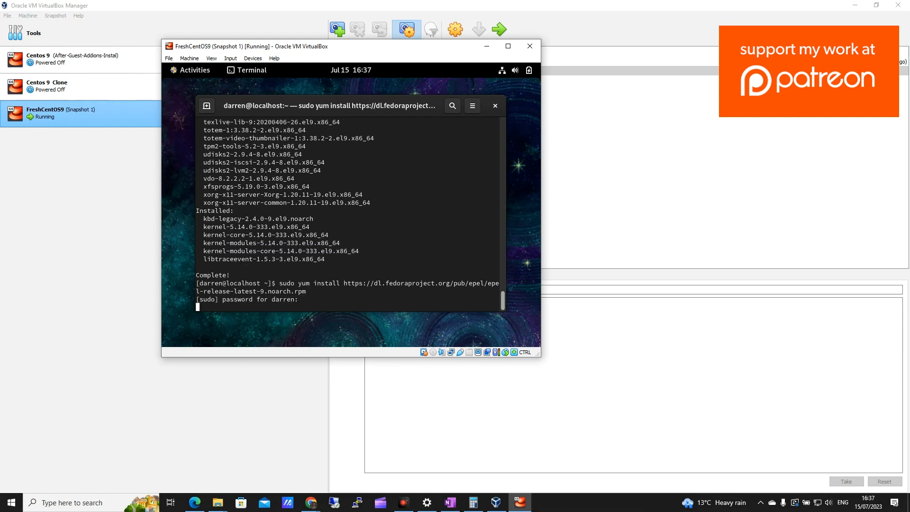
key("Return")
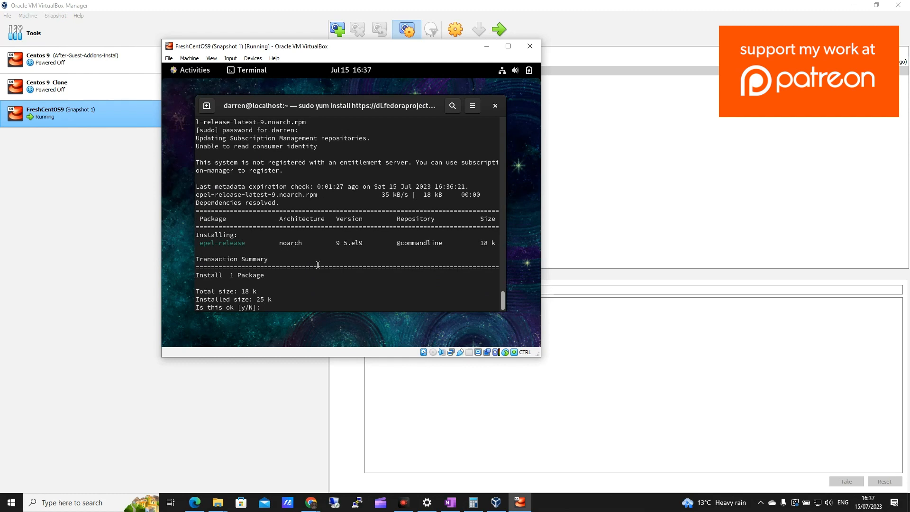
type("y")
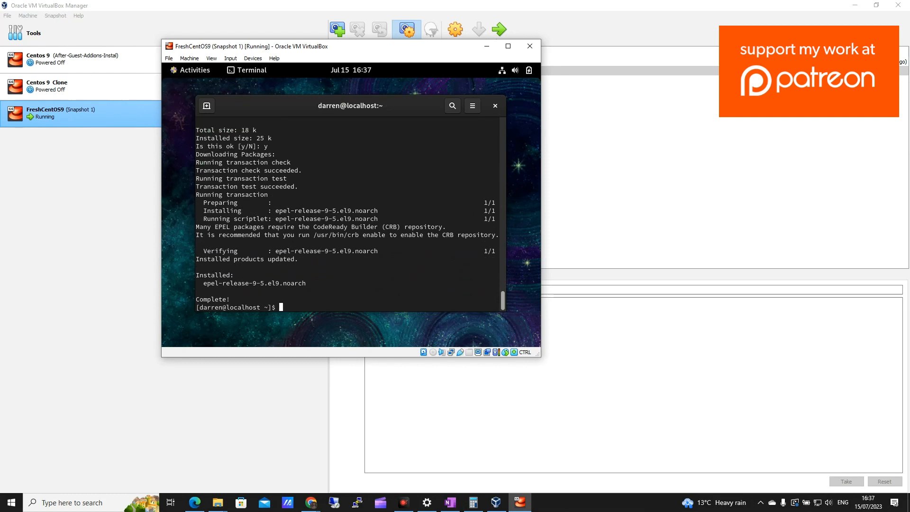
mouse_move(731, 379)
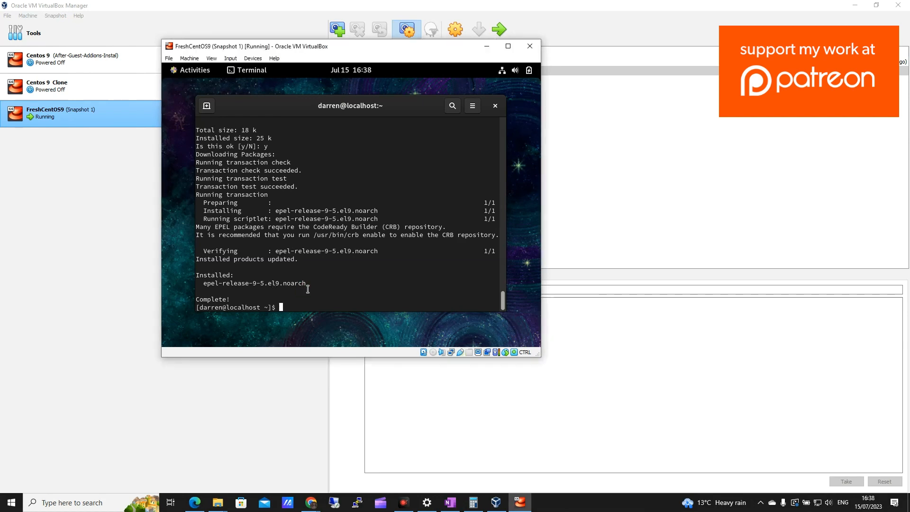
Install gcc, kernel-devel, kernel-headers, make, bzip2 and perl via sudo yum install, confirming with y.
type("sudo yum inst")
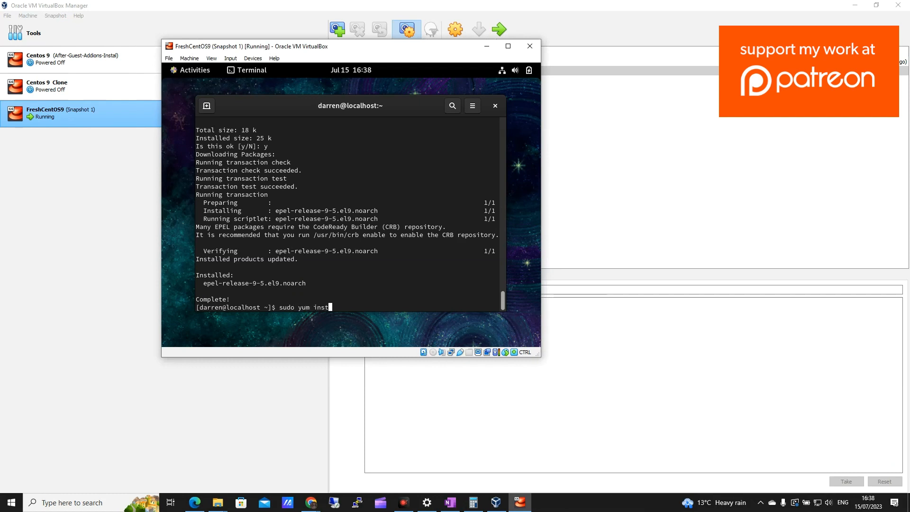
type("all")
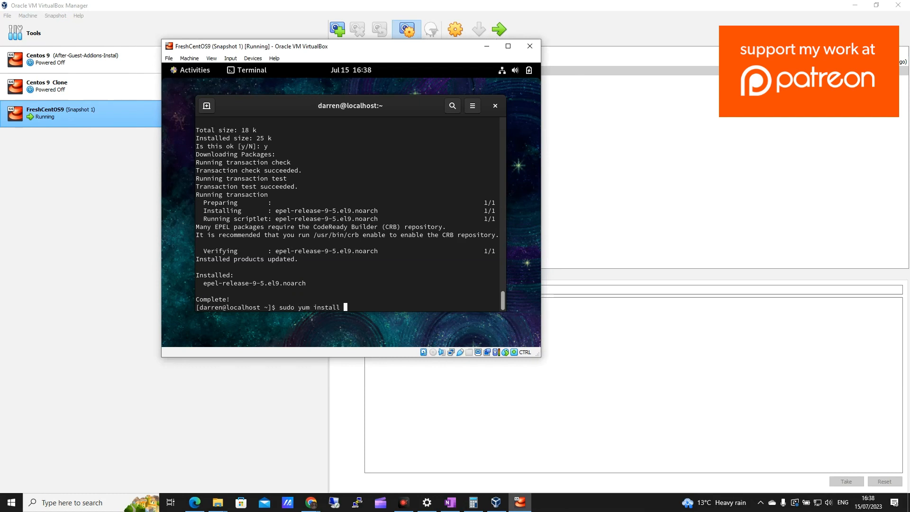
type("gcc")
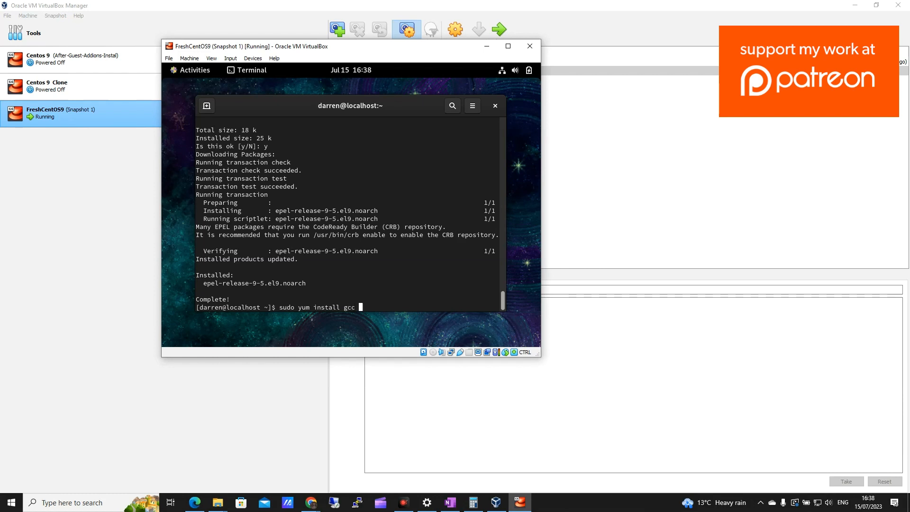
type("kernal-deve")
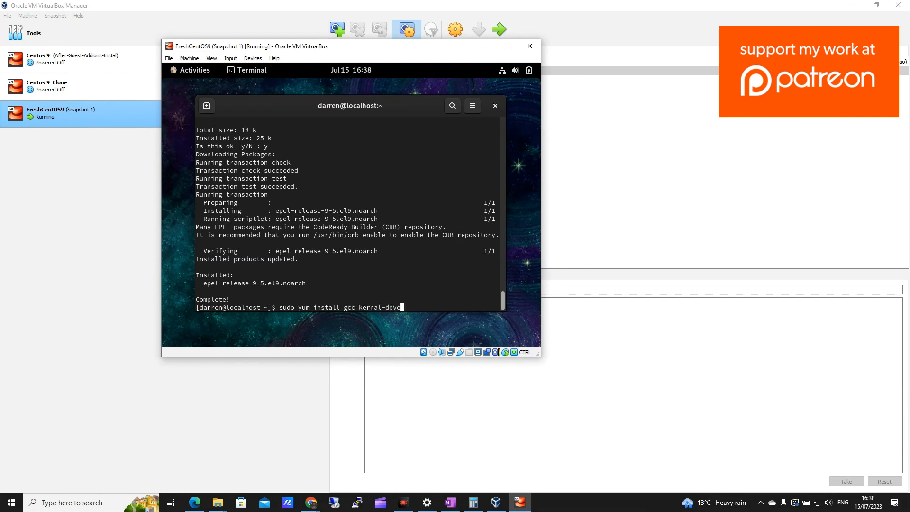
type("ker")
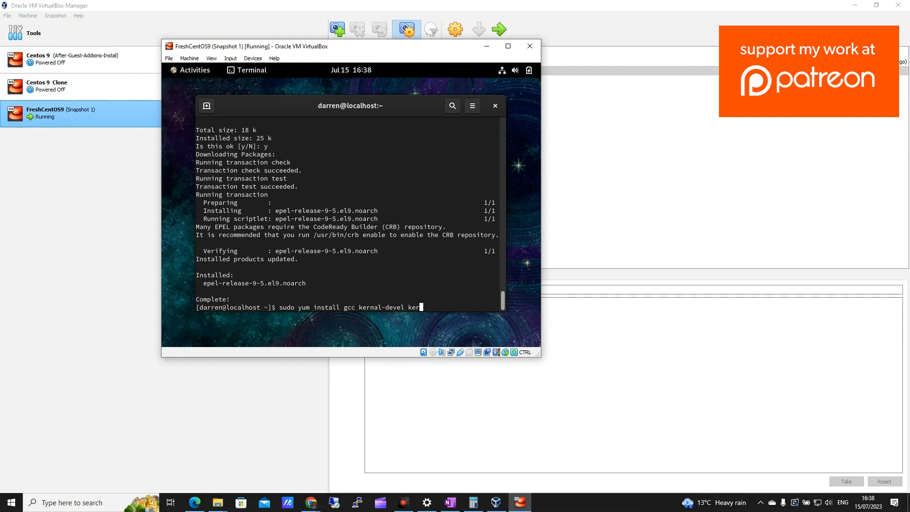
type("nel-head")
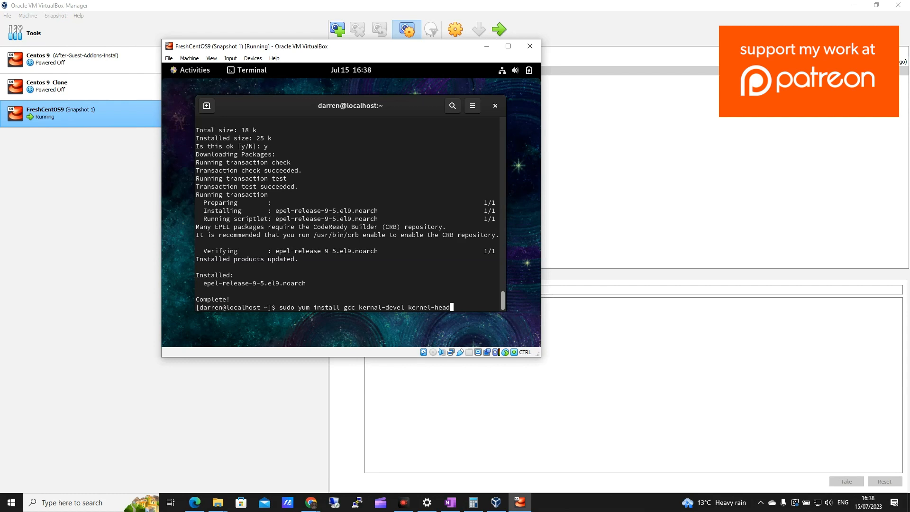
type("rs")
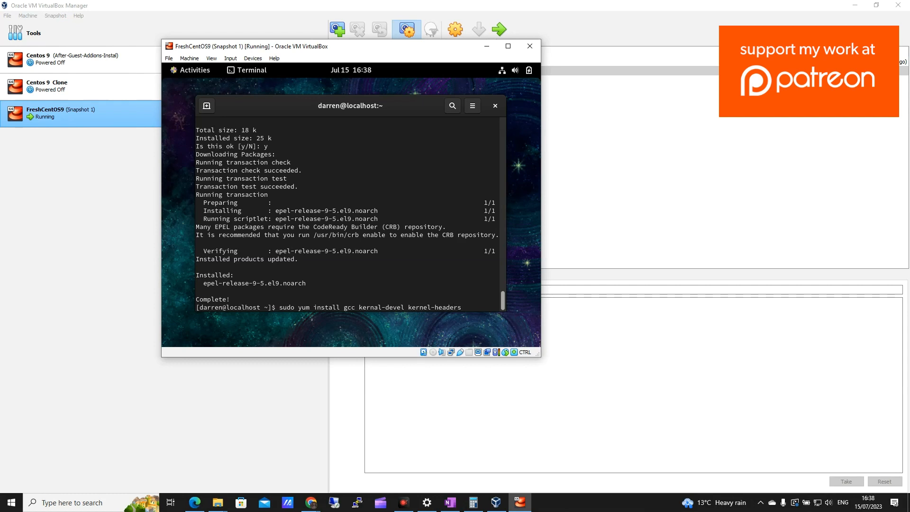
type("make bzip2 perl")
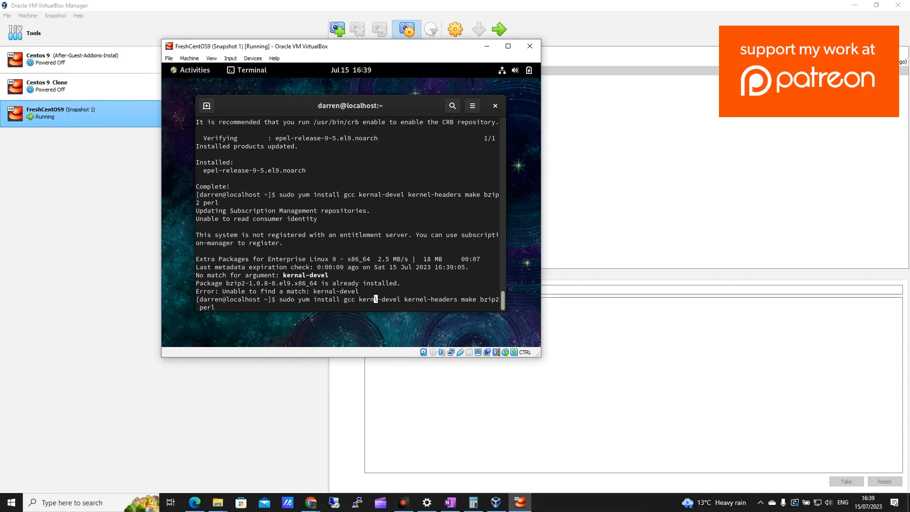
key("Return")
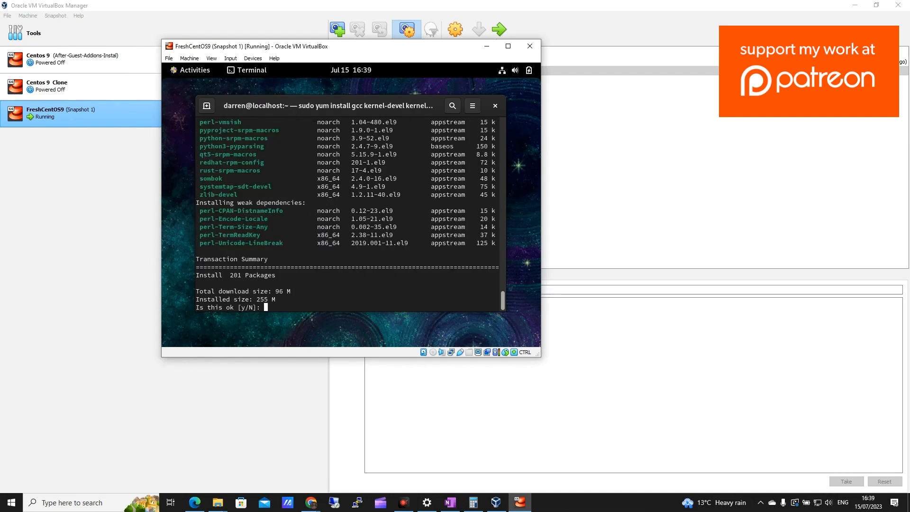
type("y")
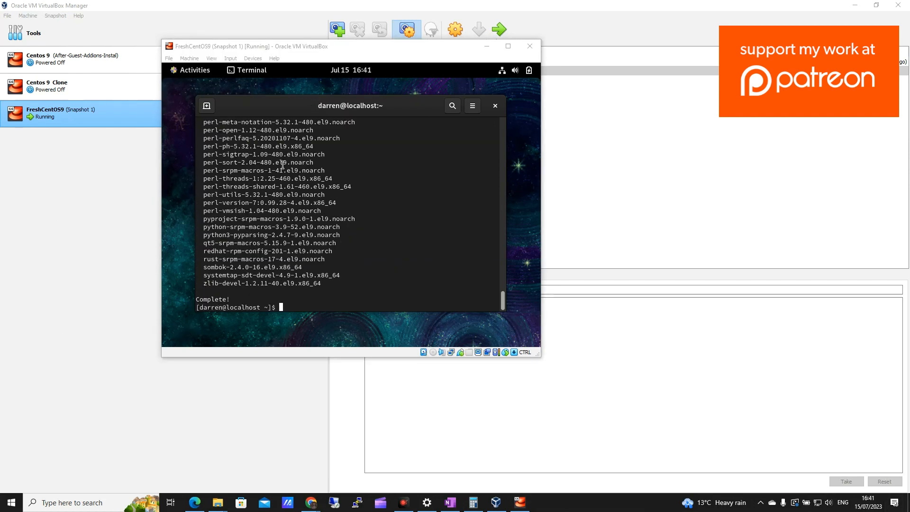
Insert the Guest Additions CD image, allow its autorun, and authenticate the installer.
left_click(254, 58)
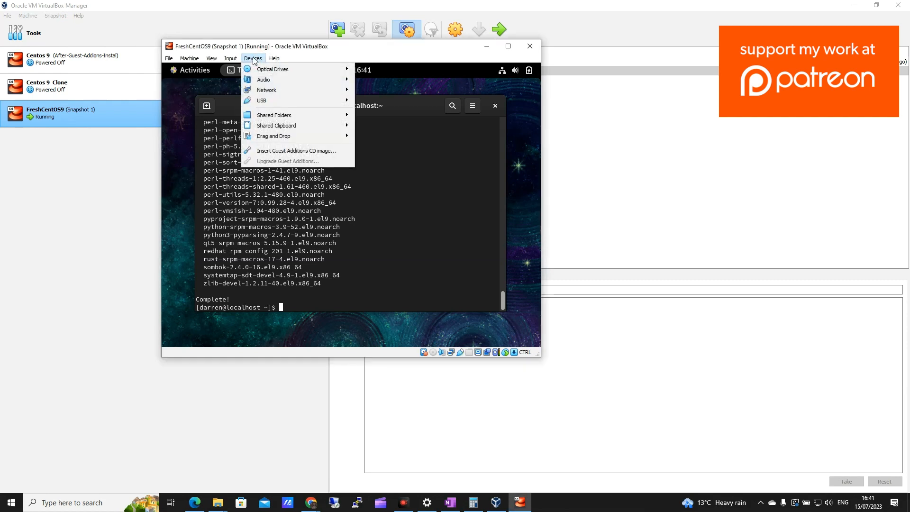
mouse_move(295, 151)
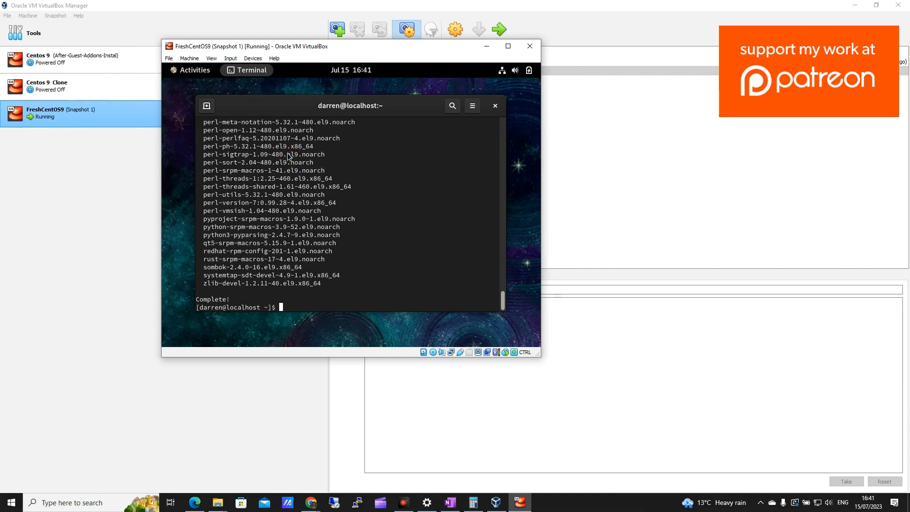
mouse_move(242, 75)
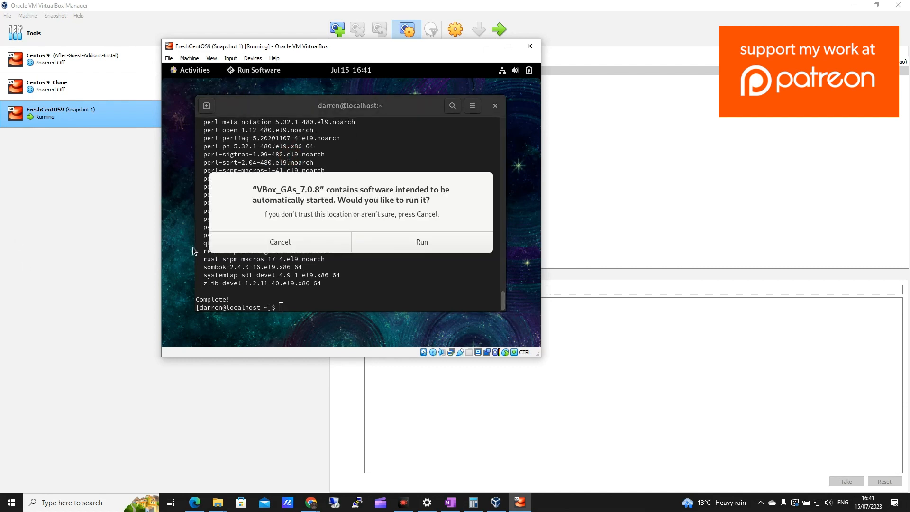
mouse_move(359, 225)
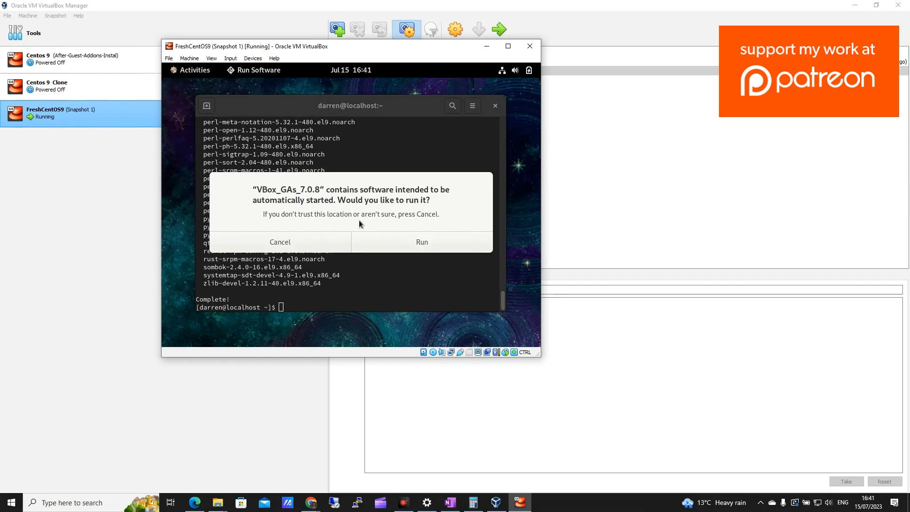
left_click(280, 242)
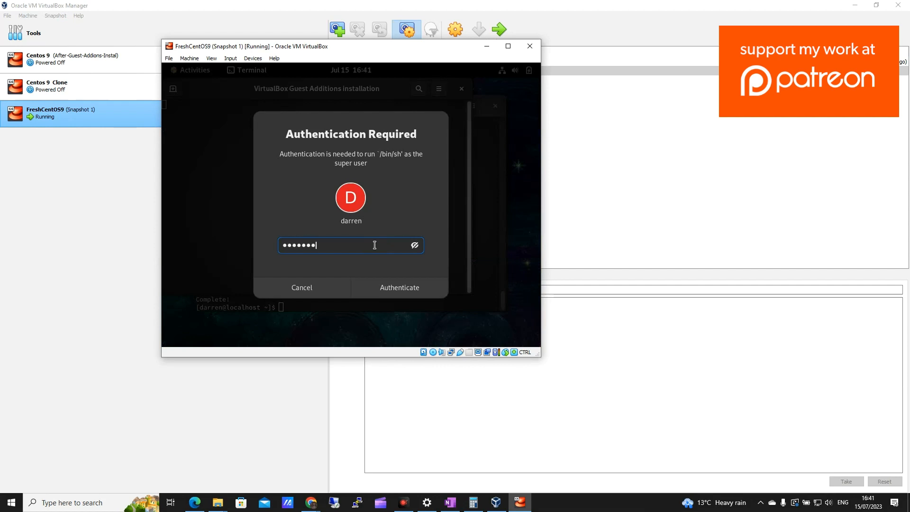
left_click(399, 287)
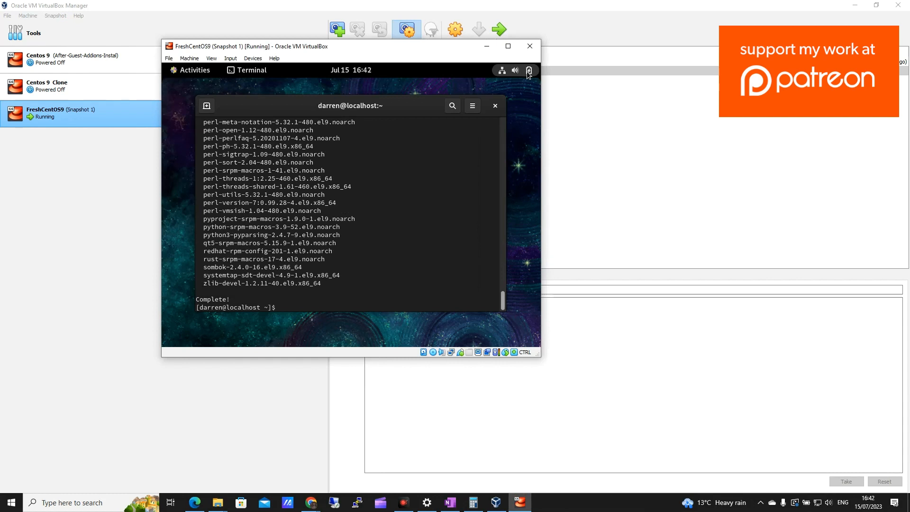
Restart the CentOS guest from the GNOME power menu and confirm the restart.
left_click(528, 70)
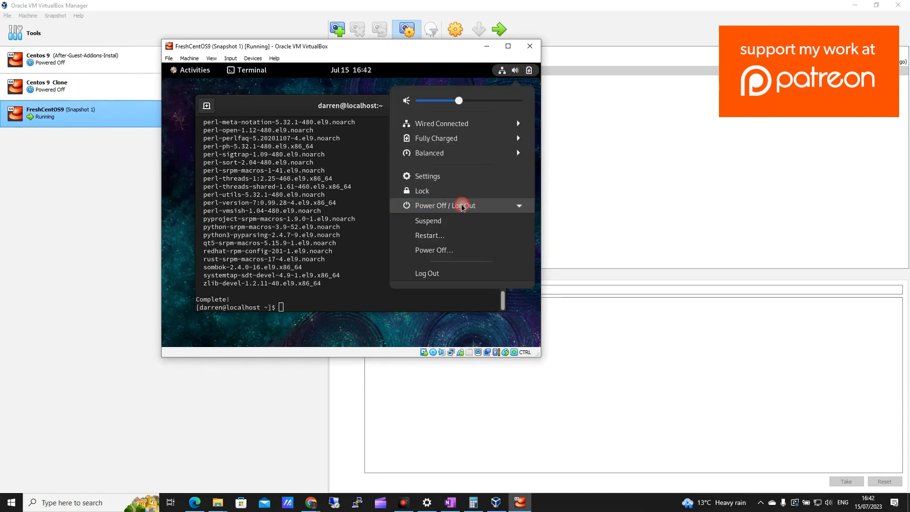
mouse_move(429, 235)
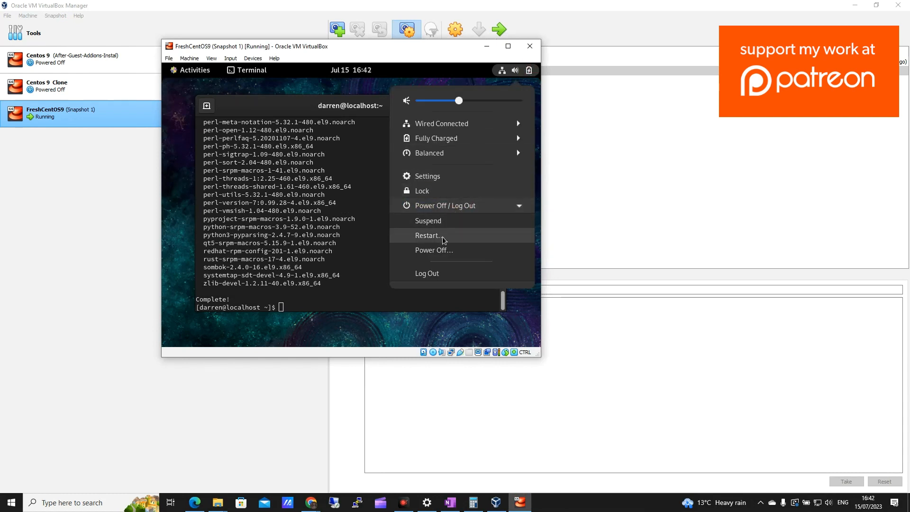
left_click(427, 236)
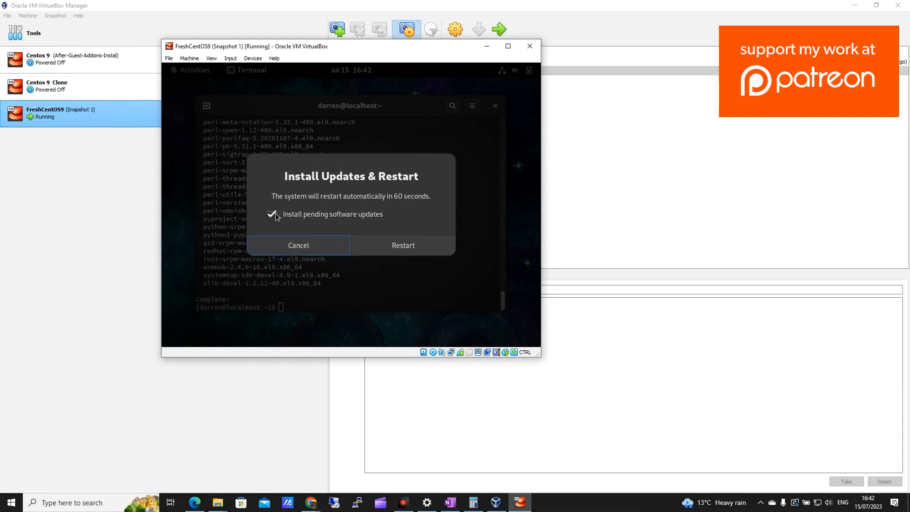
mouse_move(414, 255)
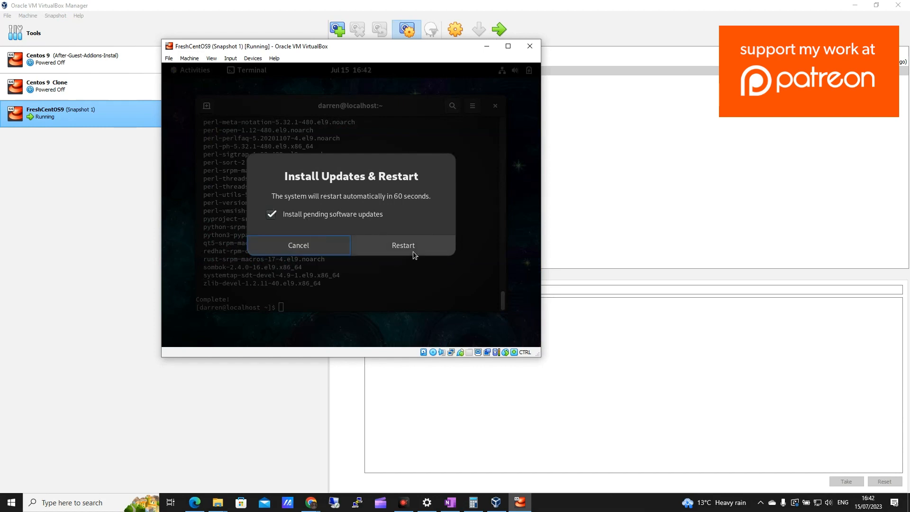
left_click(403, 245)
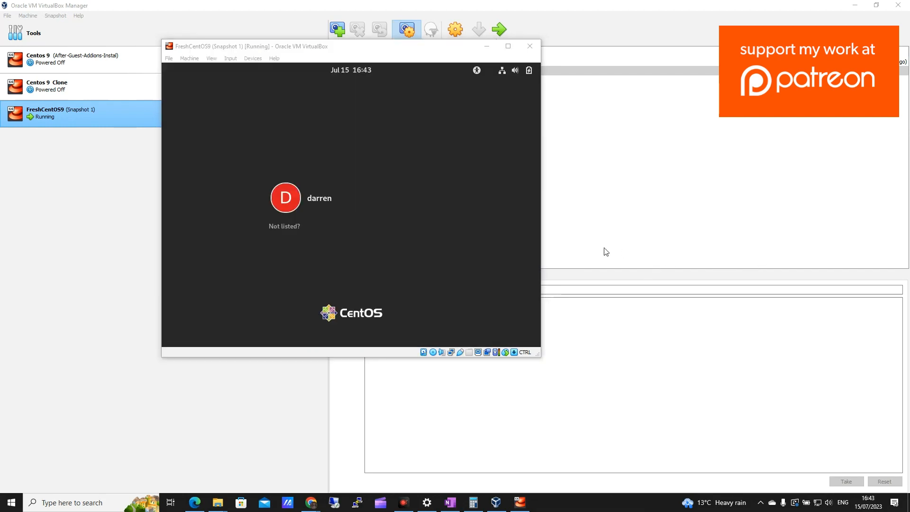
mouse_move(411, 79)
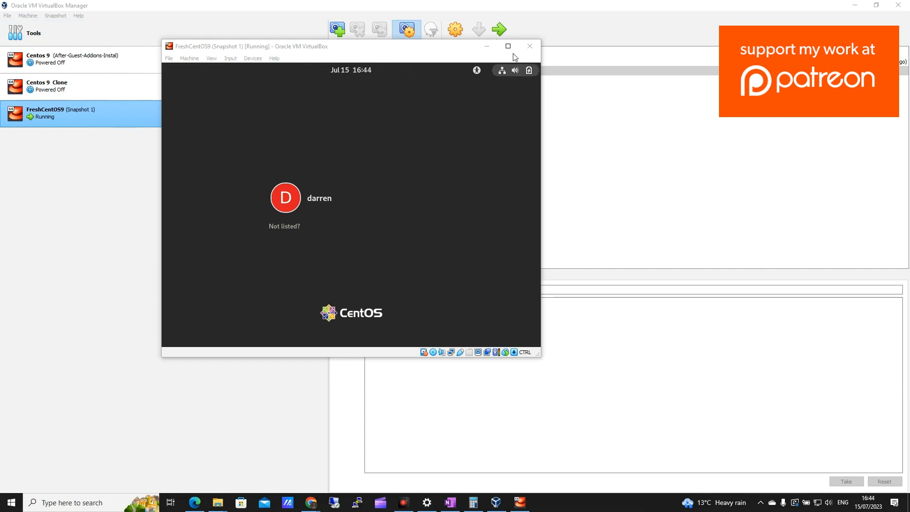
Maximize the VM window, log in as the user, and show the Activities overview.
left_click(508, 46)
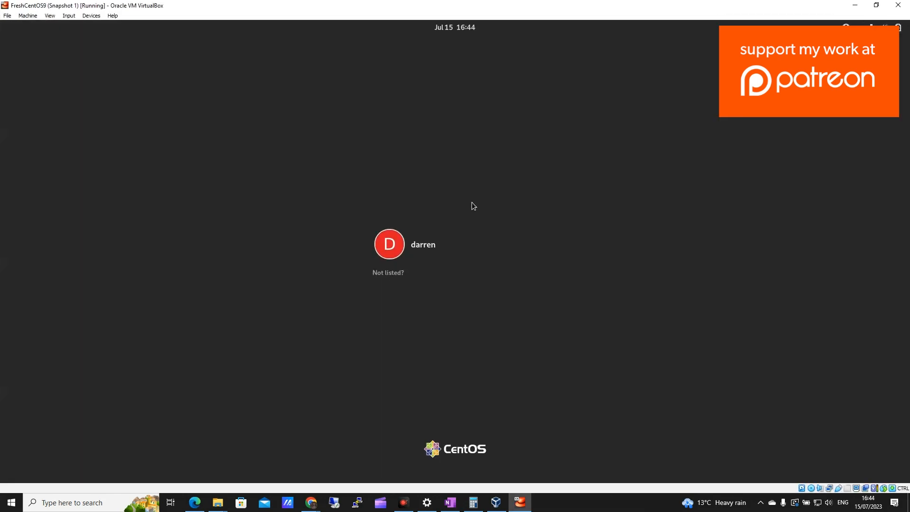
left_click(405, 245)
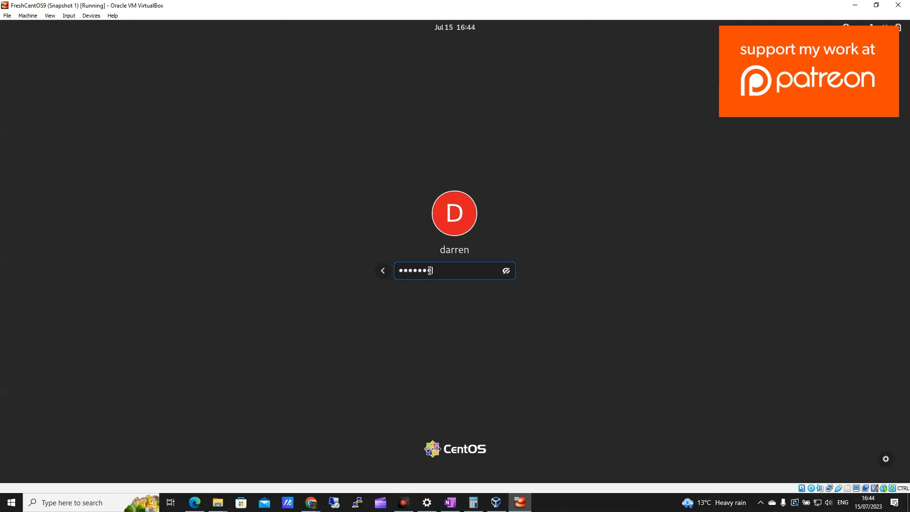
key("Backspace")
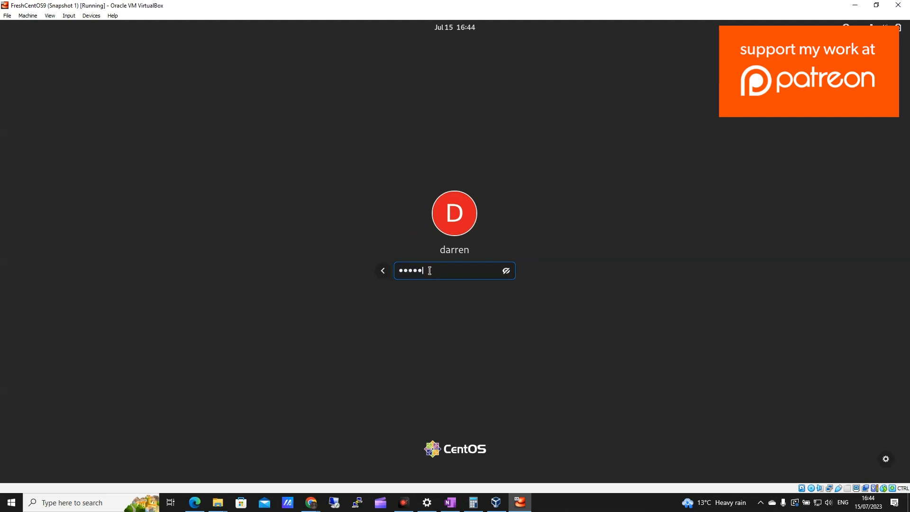
key("Return")
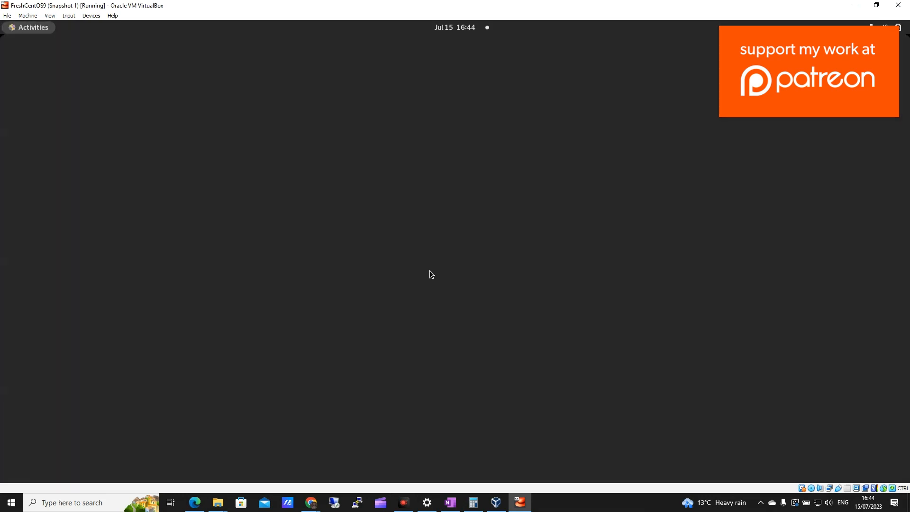
left_click(28, 27)
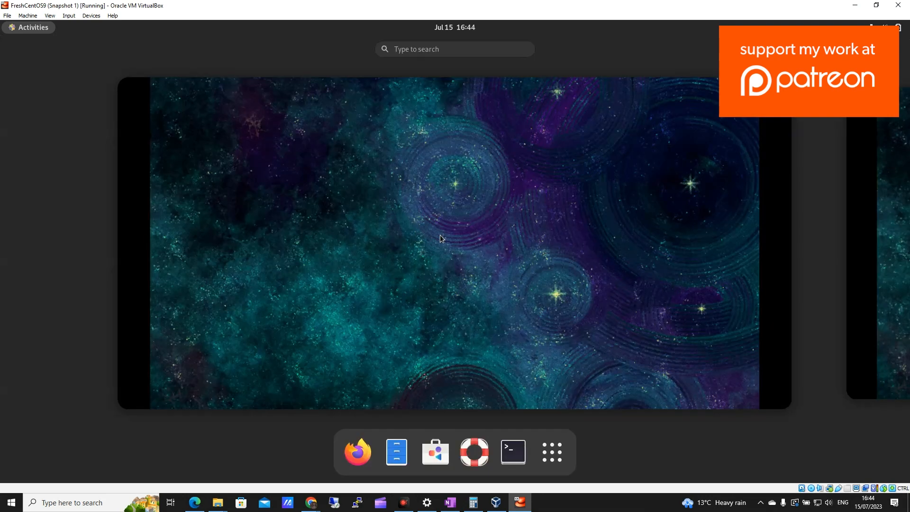